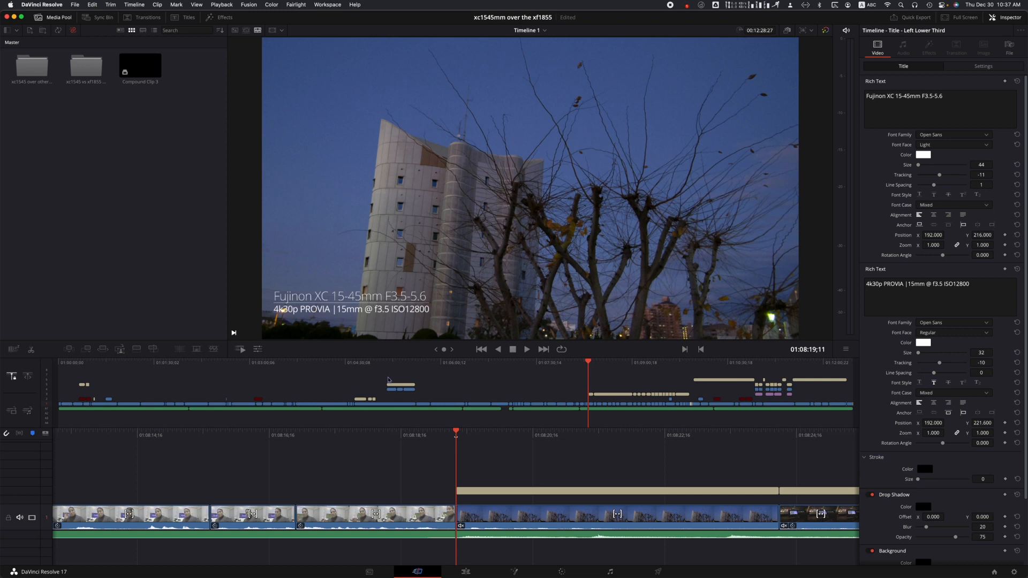
mouse_move(575, 469)
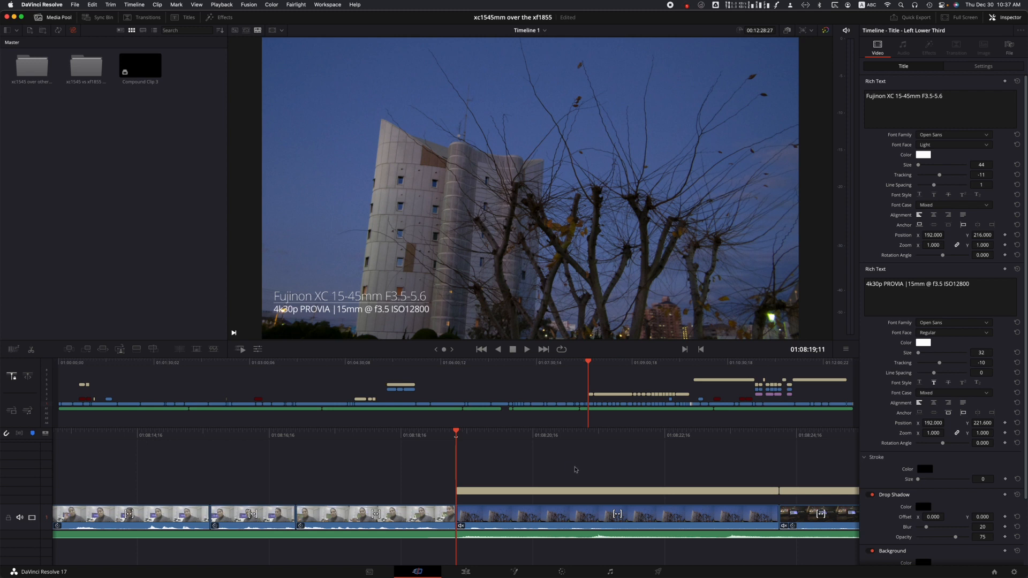
mouse_move(549, 465)
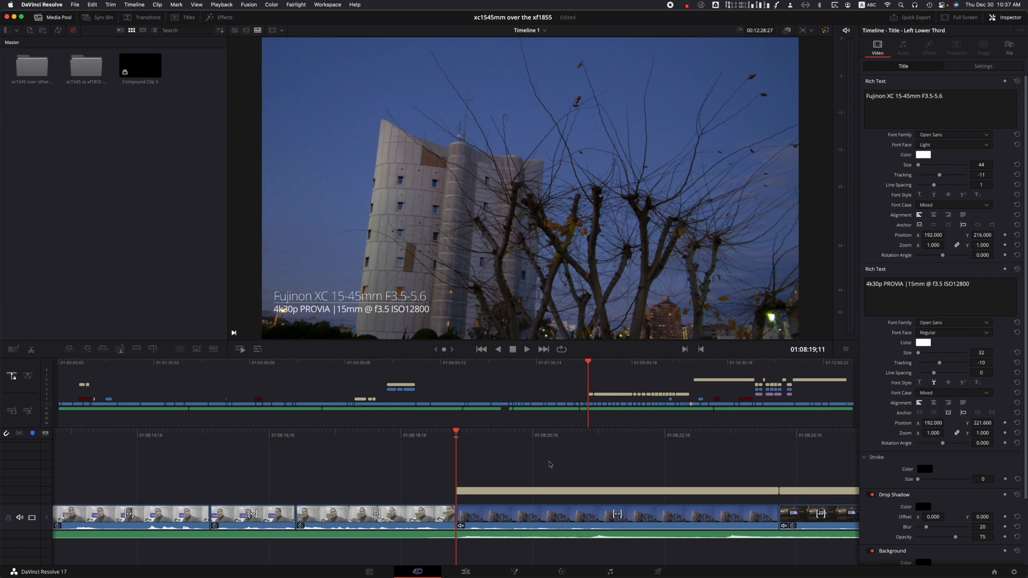
mouse_move(454, 555)
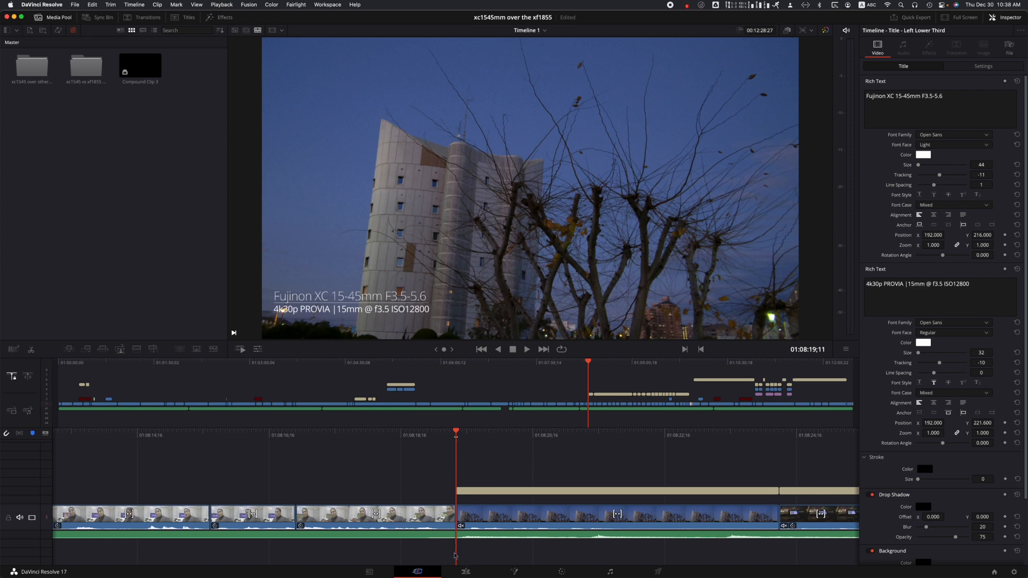
mouse_move(478, 571)
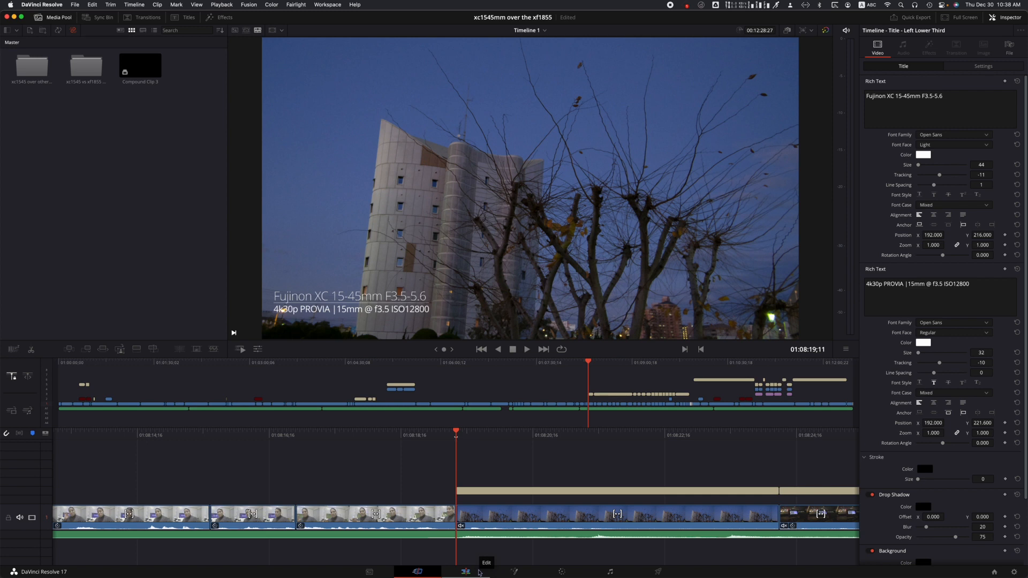
Add a marker at 01:08:19:11 with Cmd+M and rename it 'B-Roll Footage'.
key(cmd+m)
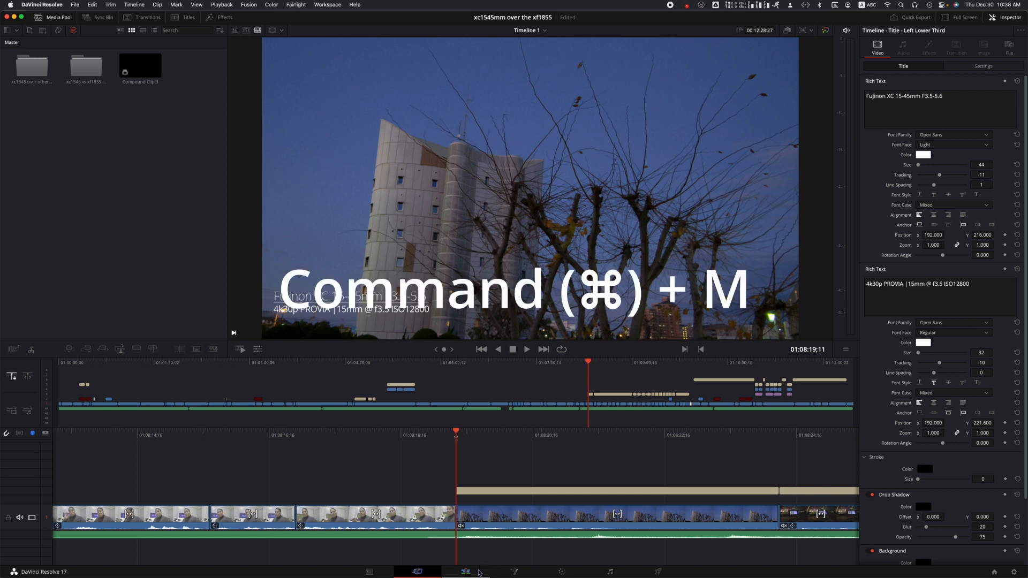
key(cmd+m)
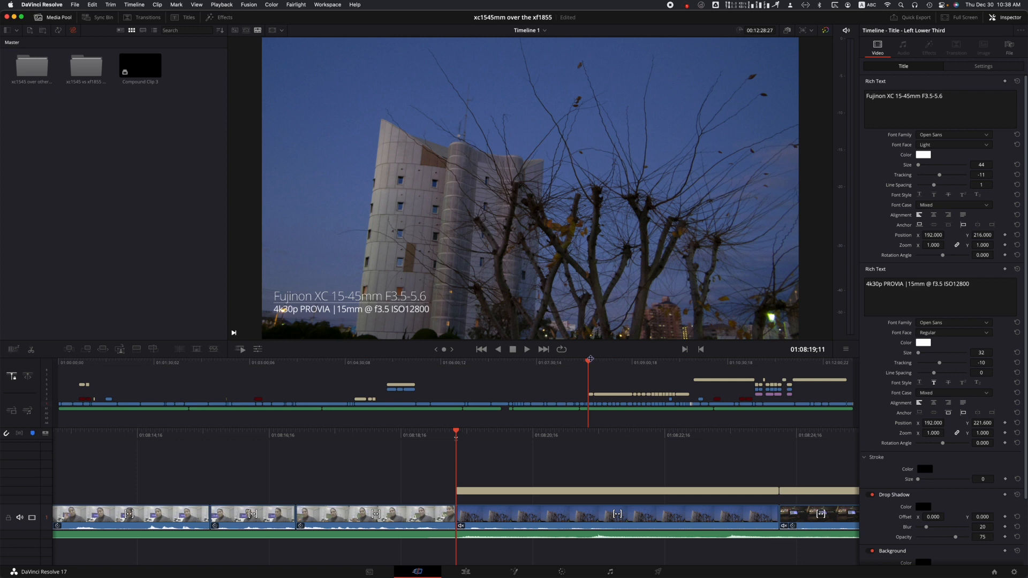
mouse_move(598, 368)
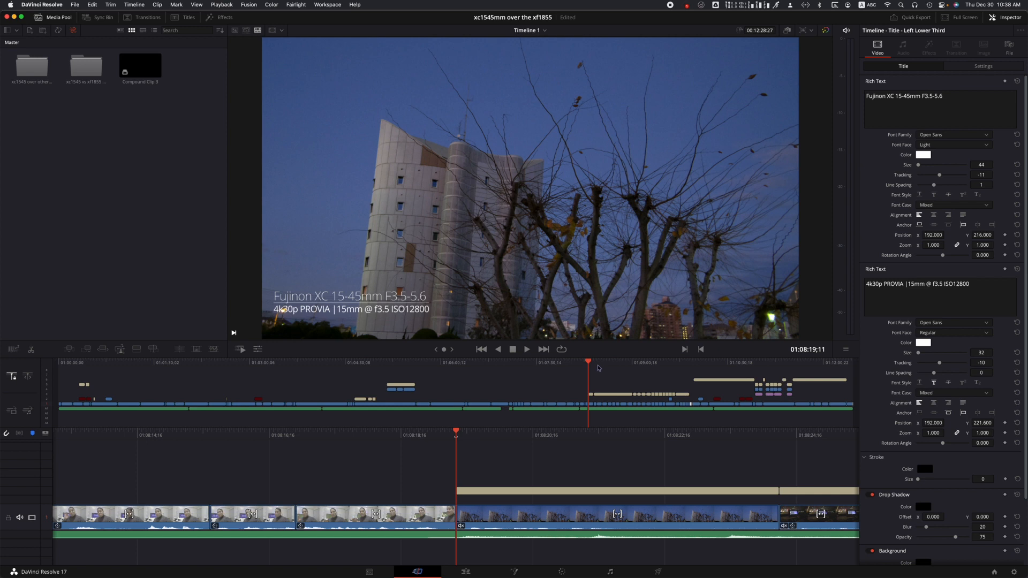
key(cmd+m)
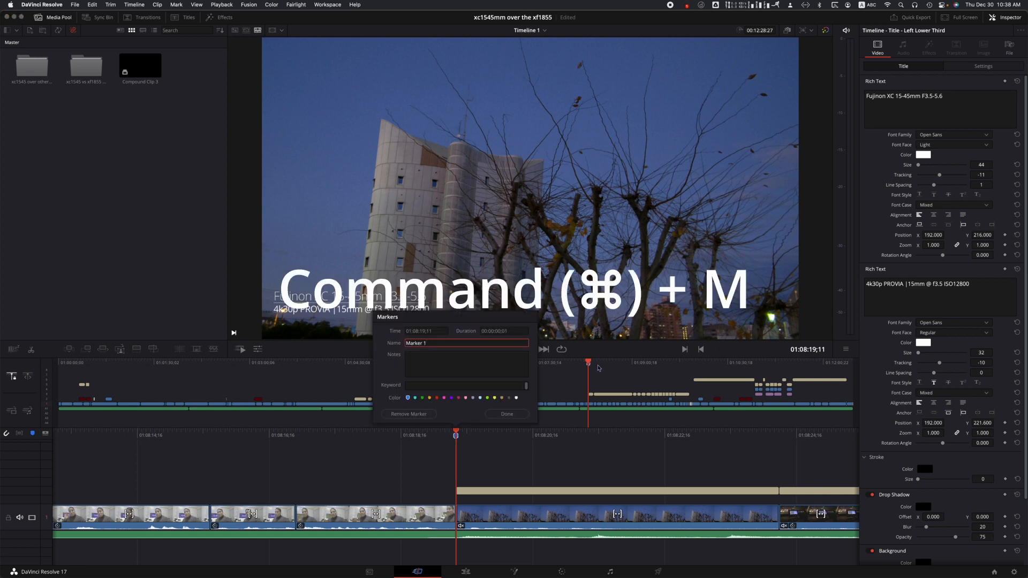
key(cmd+m)
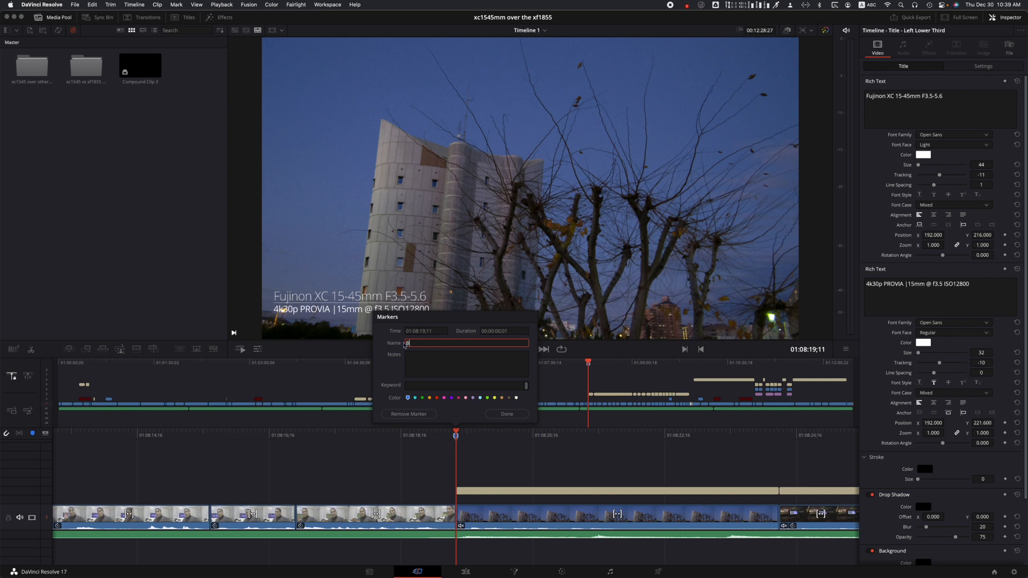
text(B-Roll F)
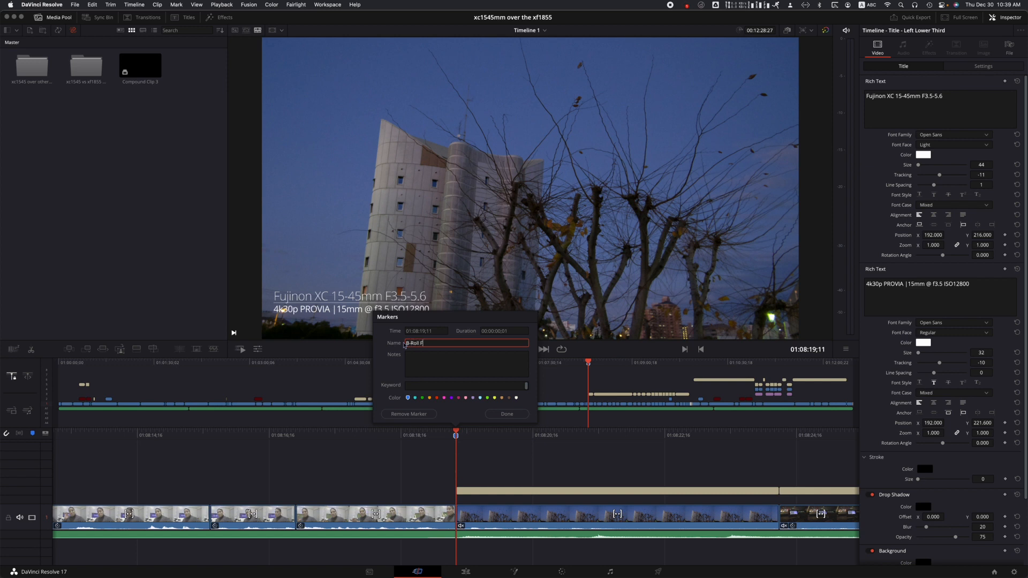
text(ootage)
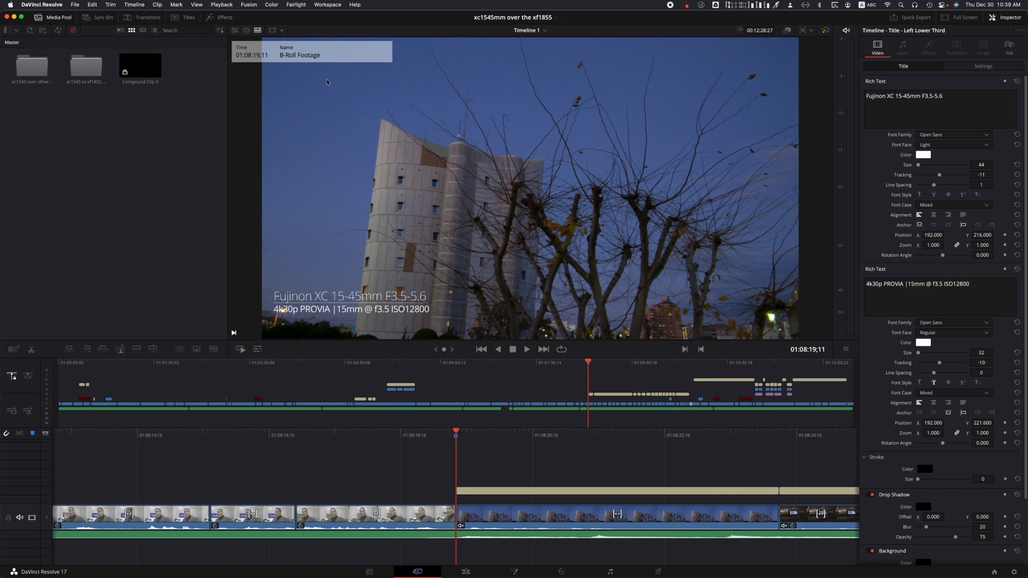
mouse_move(369, 178)
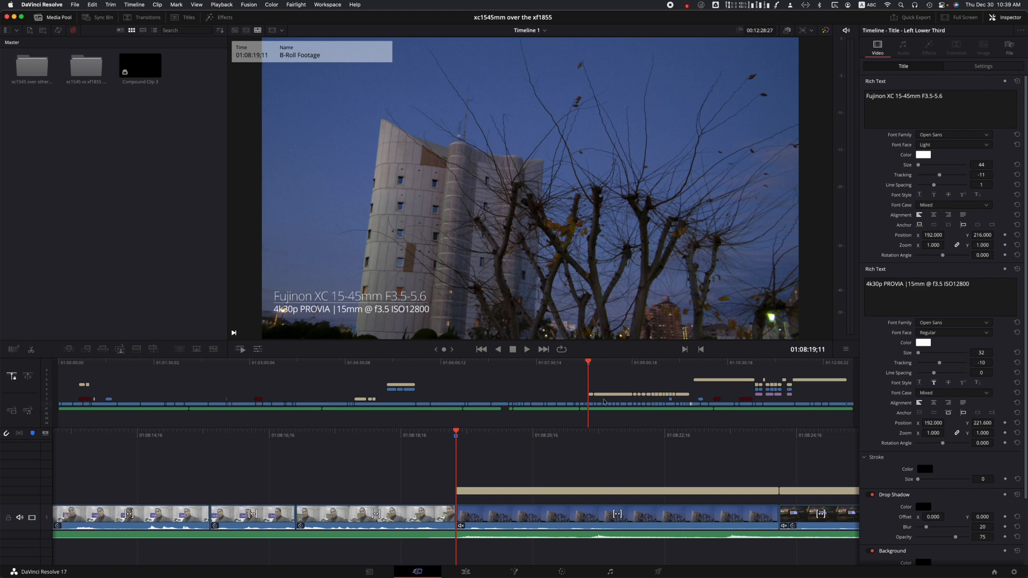
mouse_move(590, 373)
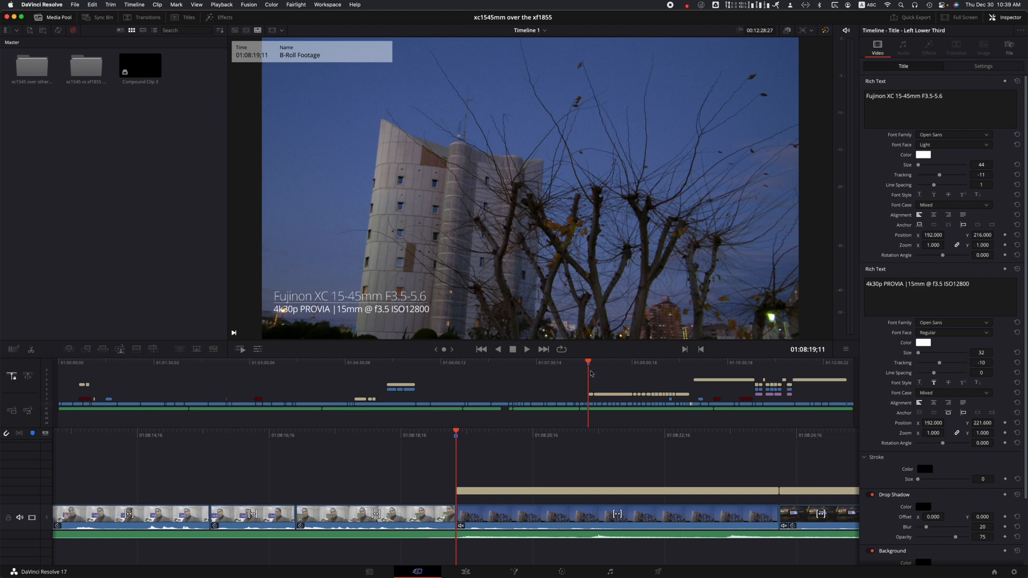
mouse_move(567, 366)
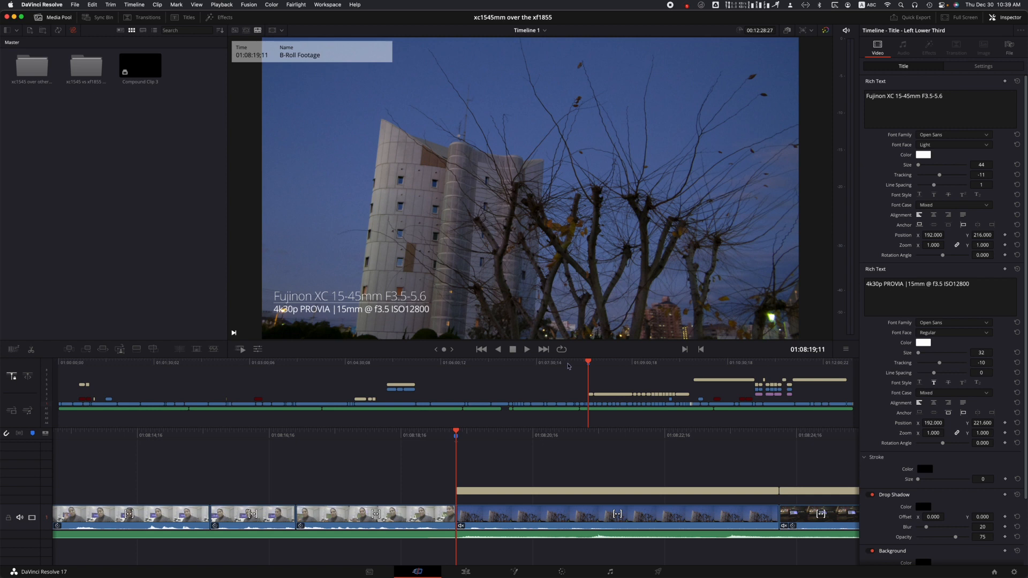
mouse_move(598, 414)
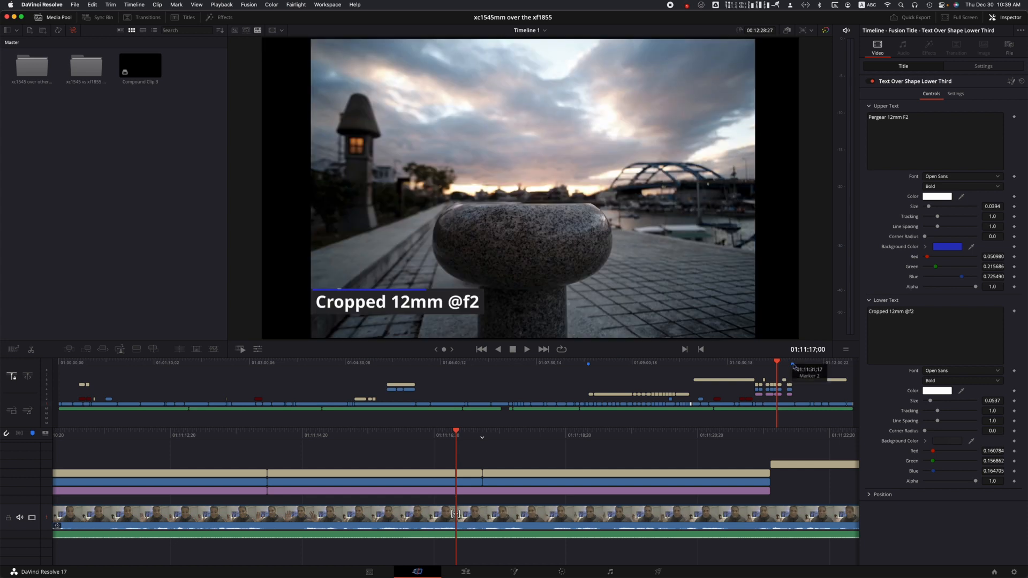
Remove 'Marker 2' from the timeline, leaving only 'B-Roll Footage'.
double_click(777, 362)
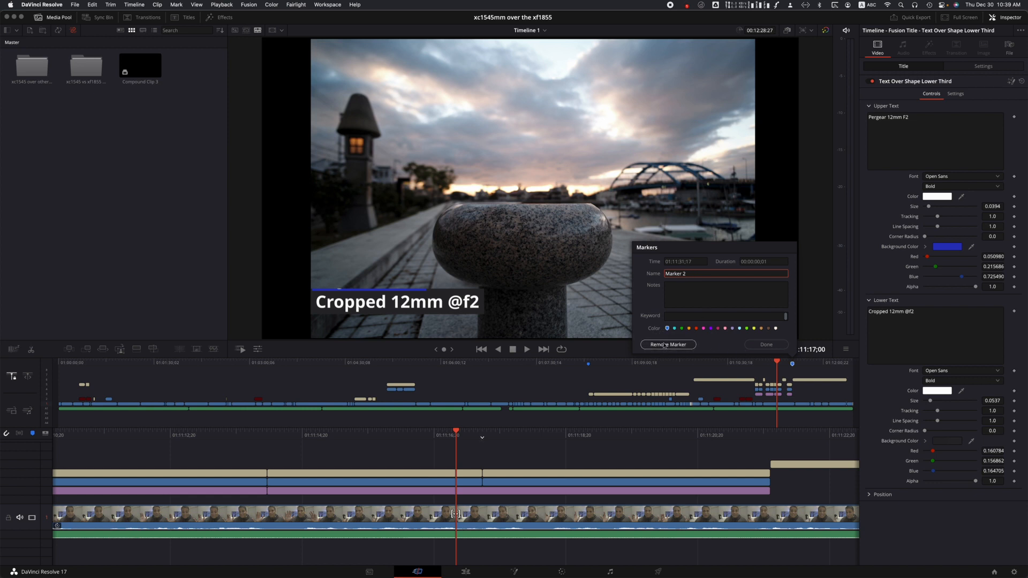
click(668, 344)
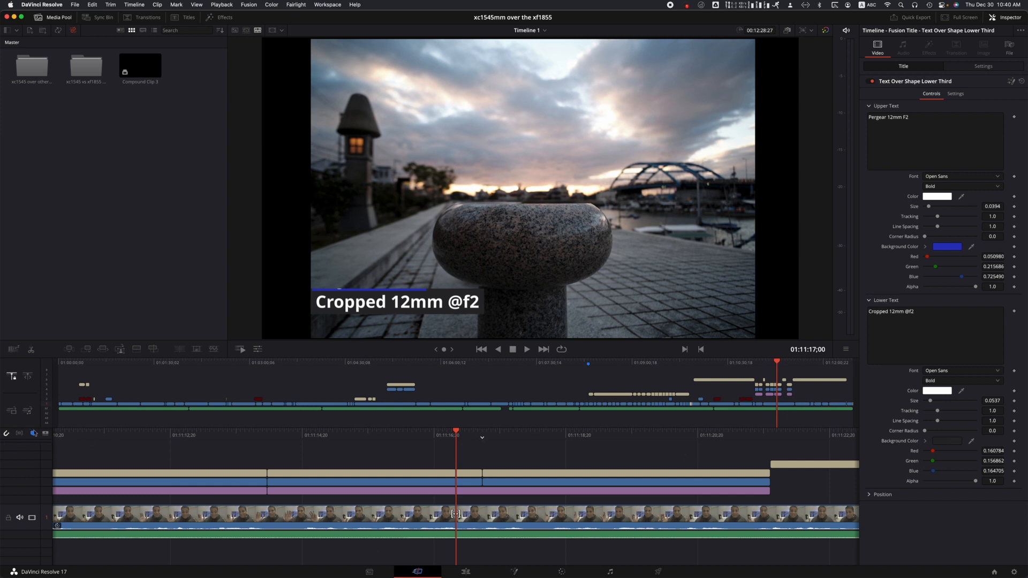
mouse_move(34, 433)
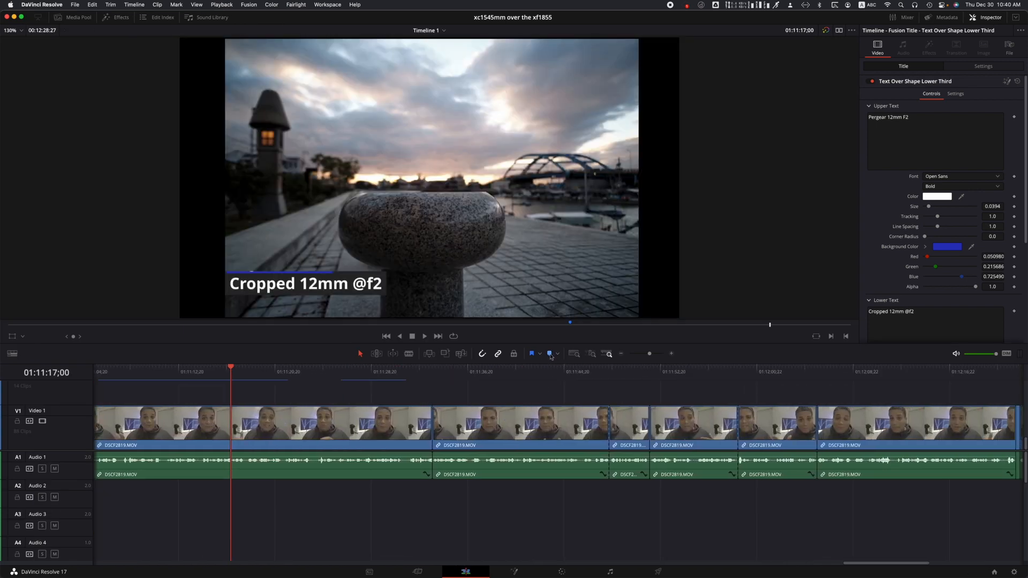
mouse_move(550, 354)
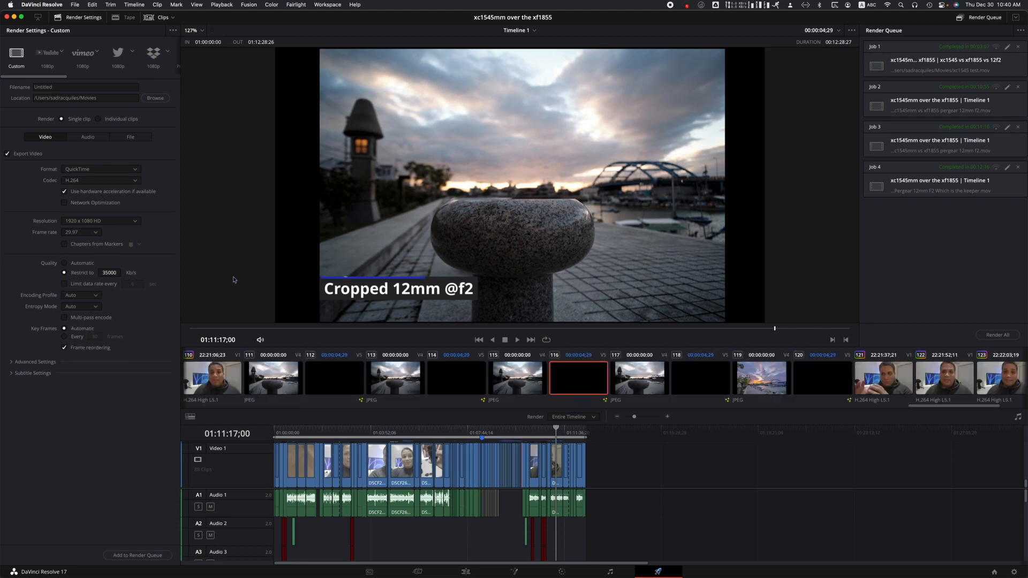
Enable Chapters from Markers in the Deliver page's Video render settings.
click(64, 245)
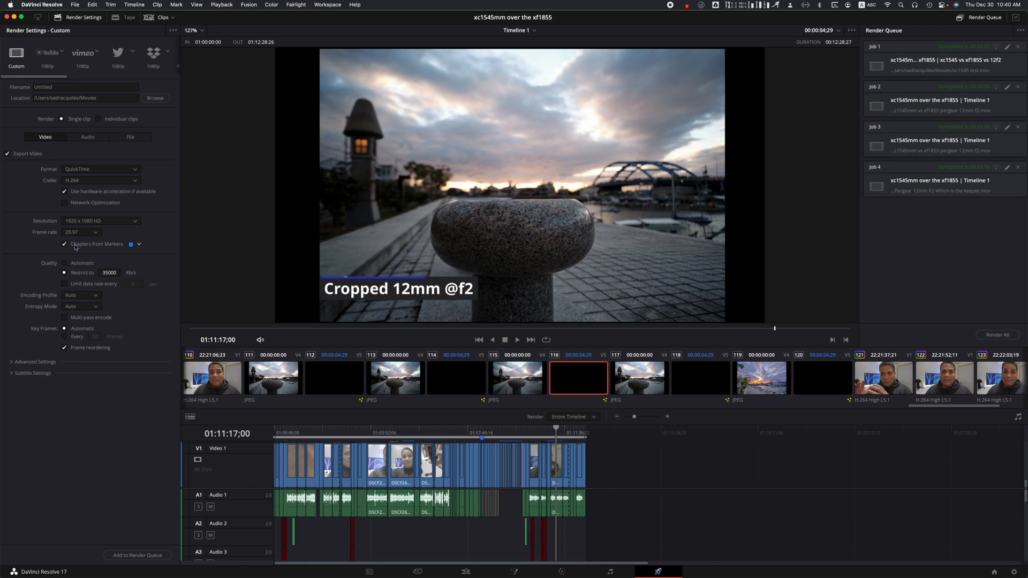